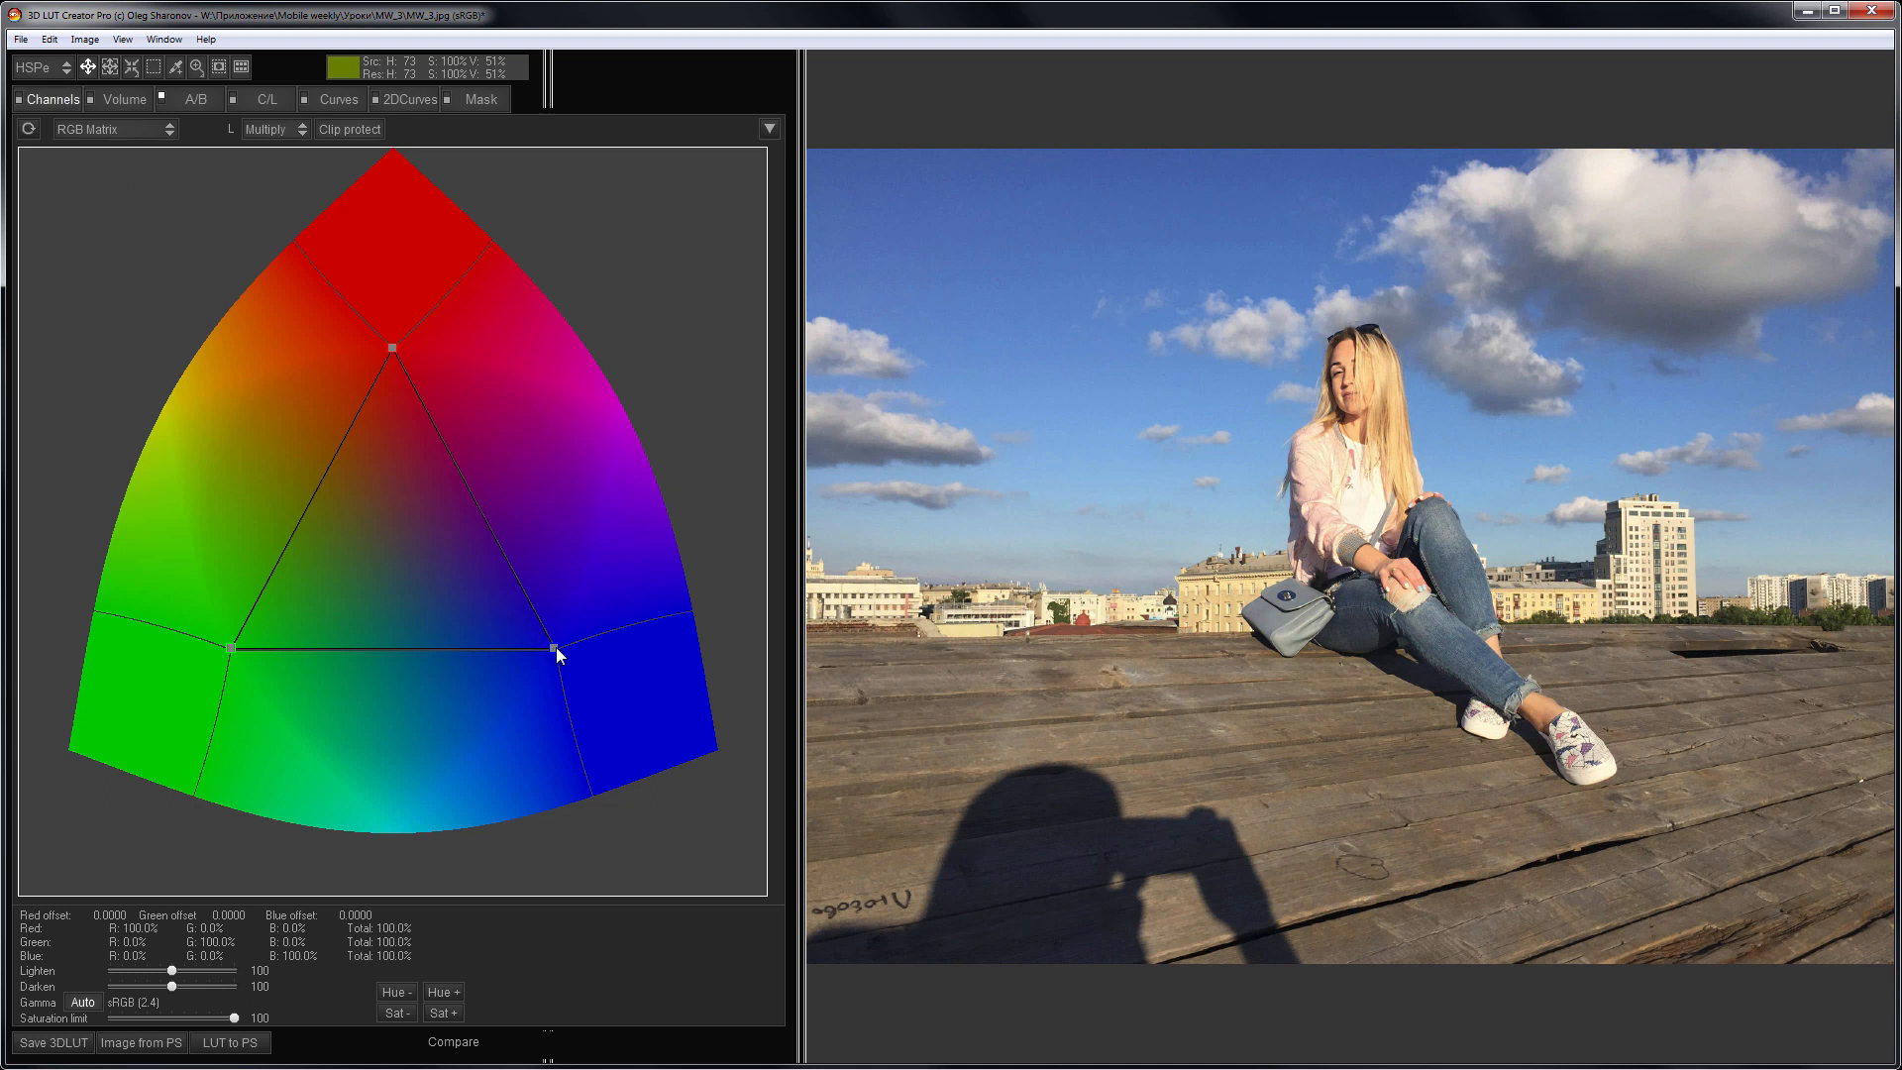
# - Drag the green vertex of the RGB Matrix toward cyan and fine-tune its final position
pyautogui.moveTo(556, 645); pyautogui.dragTo(262, 680)
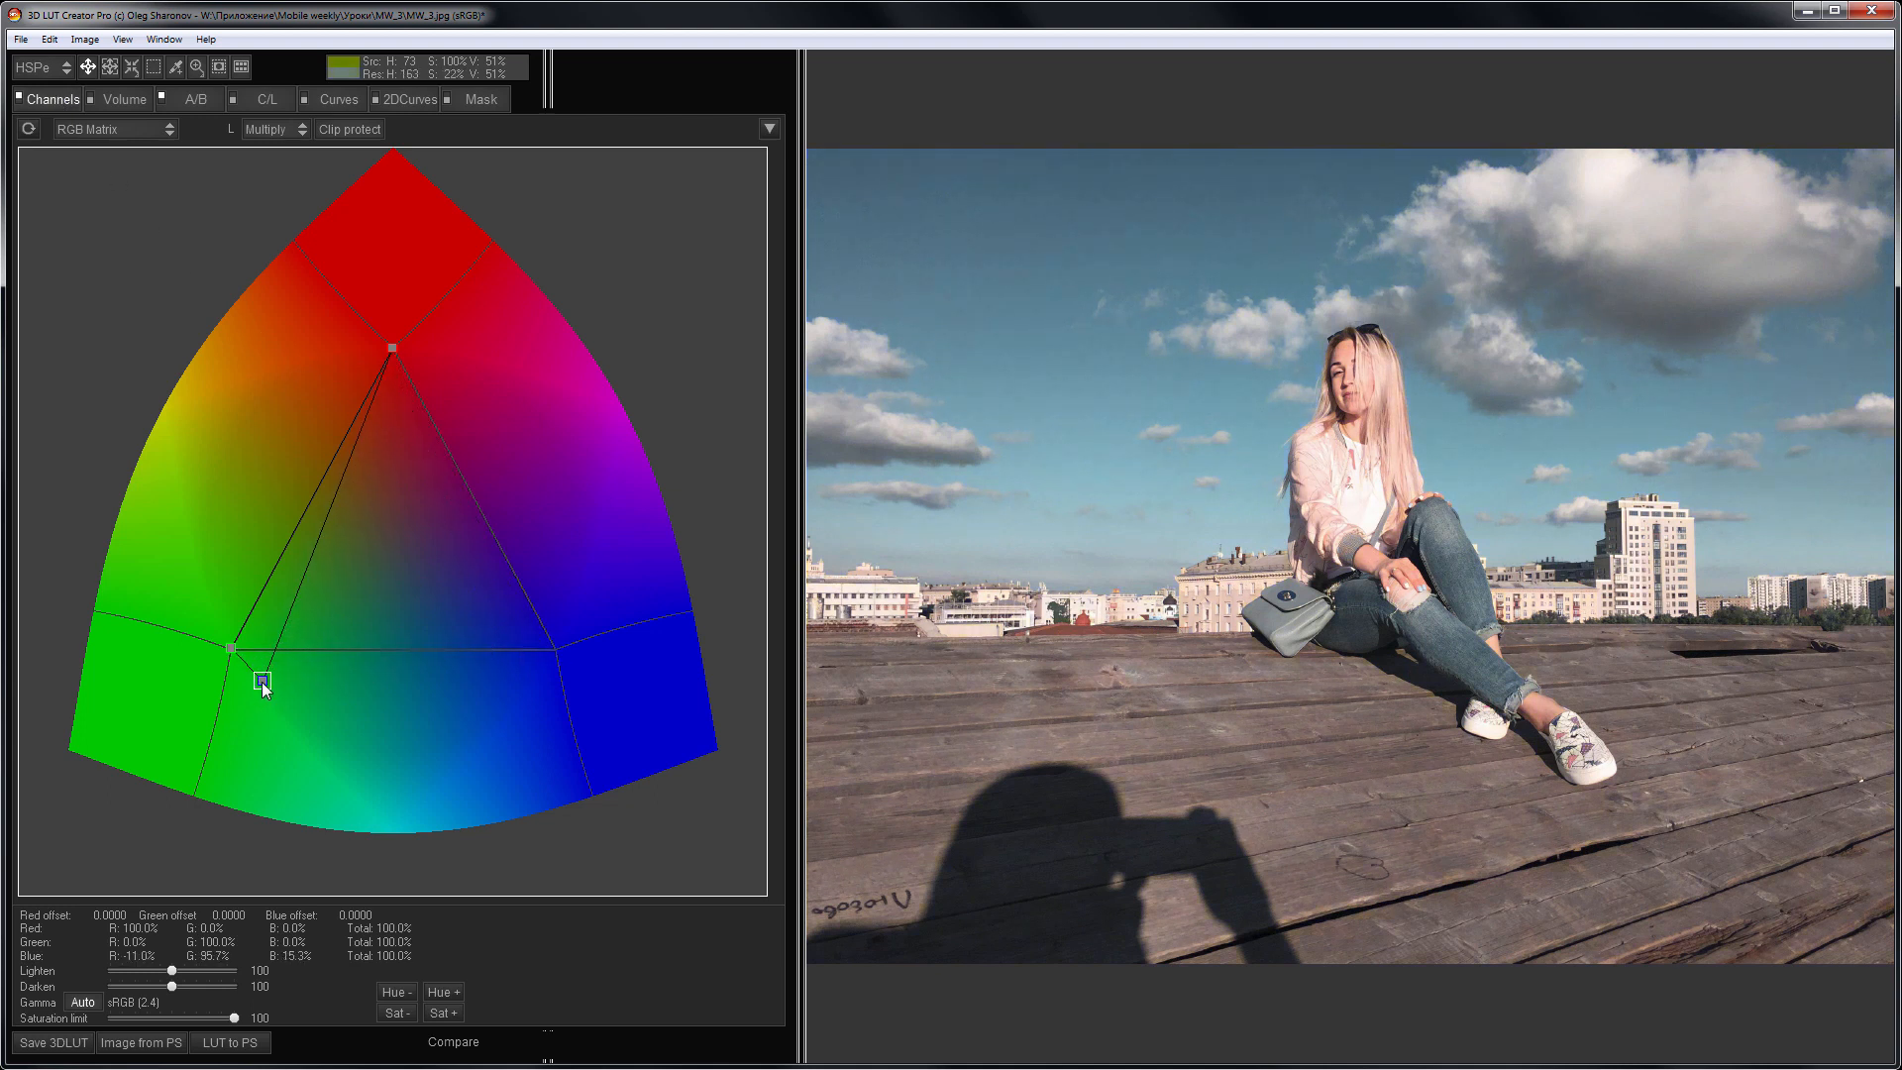
pyautogui.moveTo(264, 679); pyautogui.dragTo(264, 709)
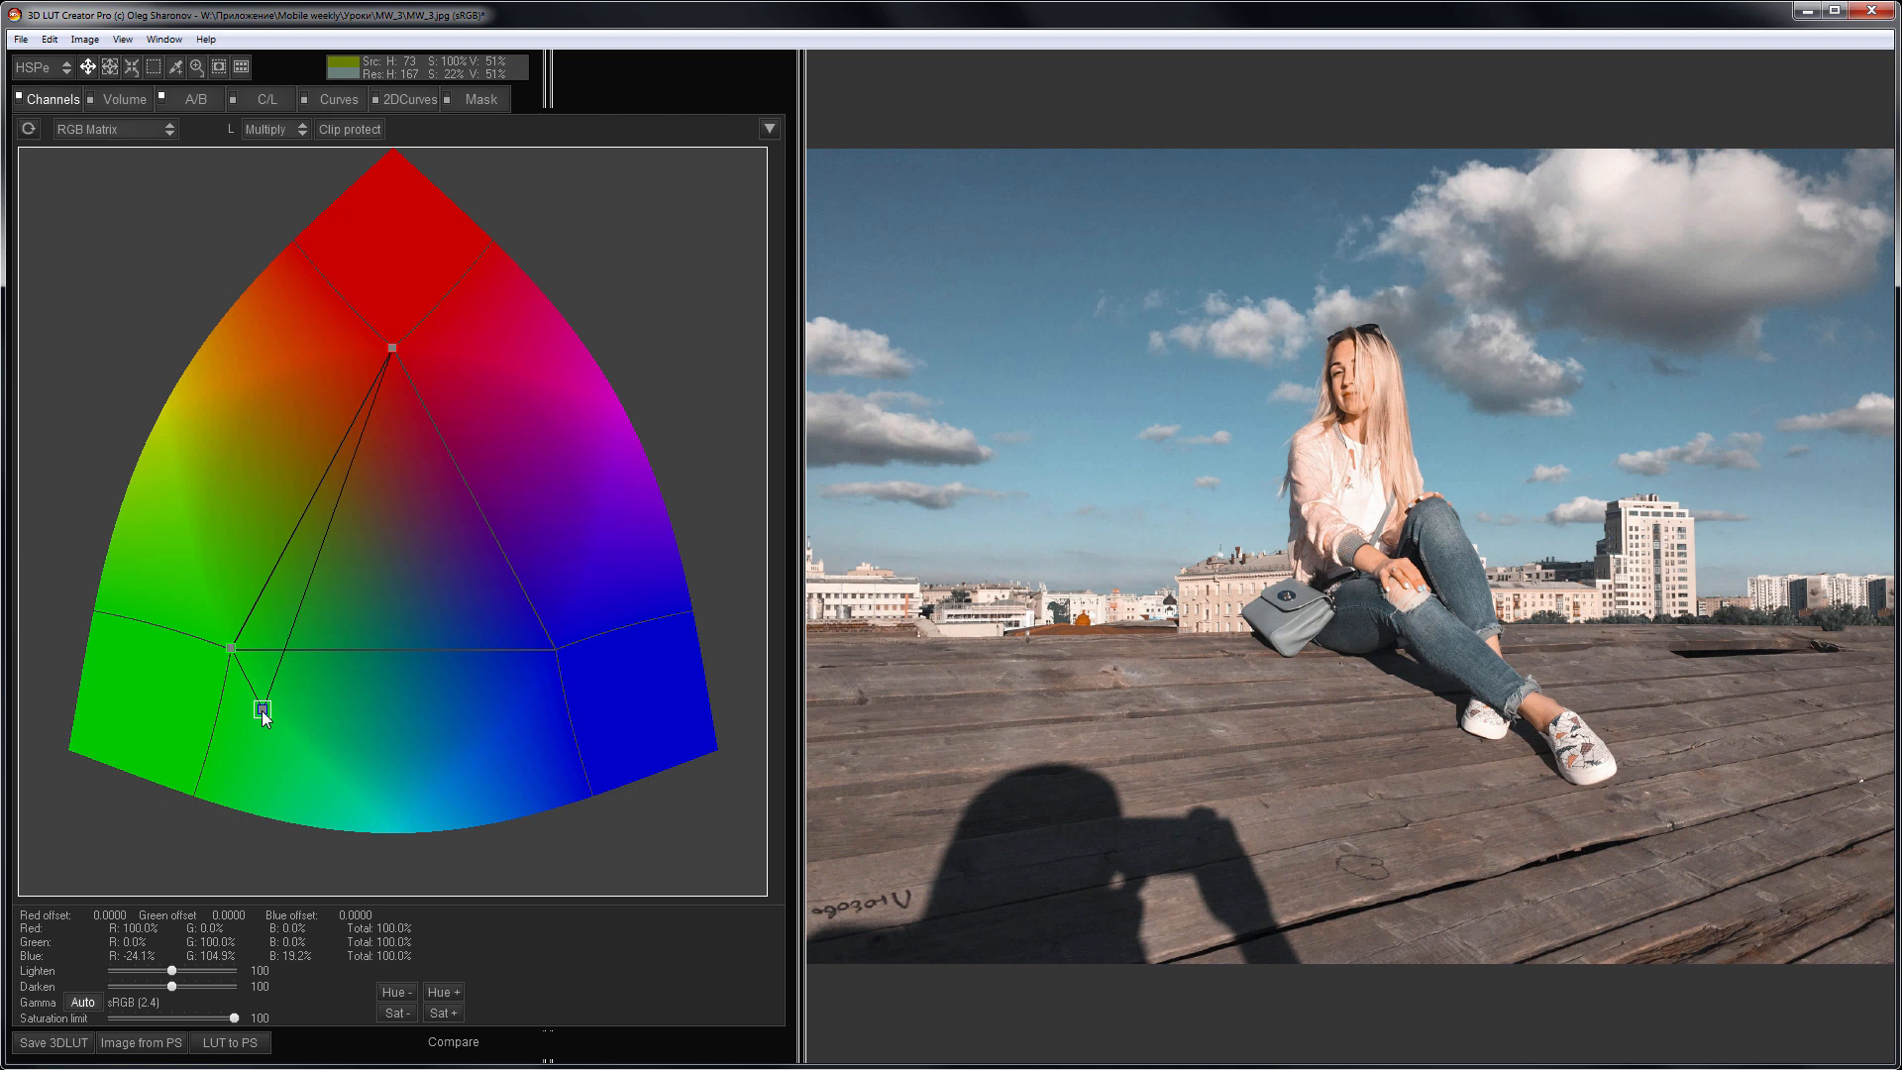
pyautogui.moveTo(266, 714); pyautogui.dragTo(266, 685)
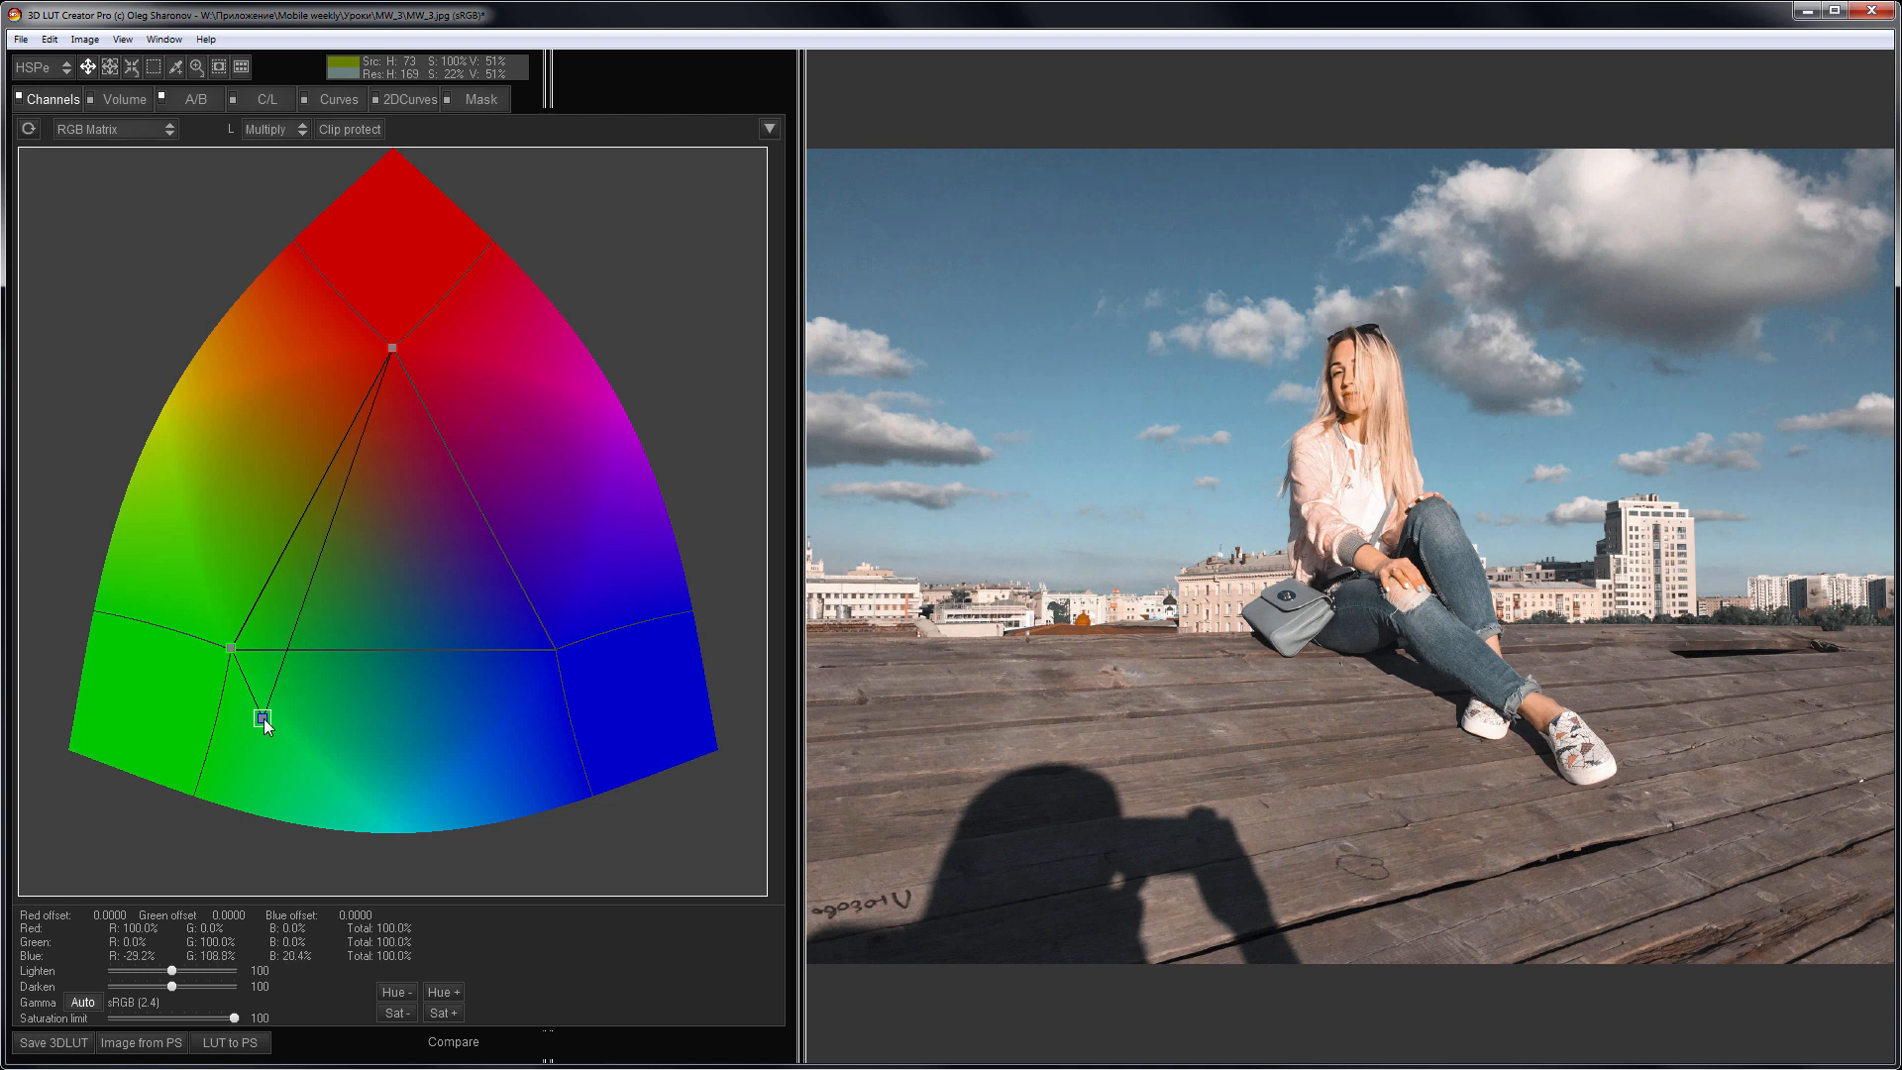
pyautogui.moveTo(264, 723); pyautogui.dragTo(264, 713)
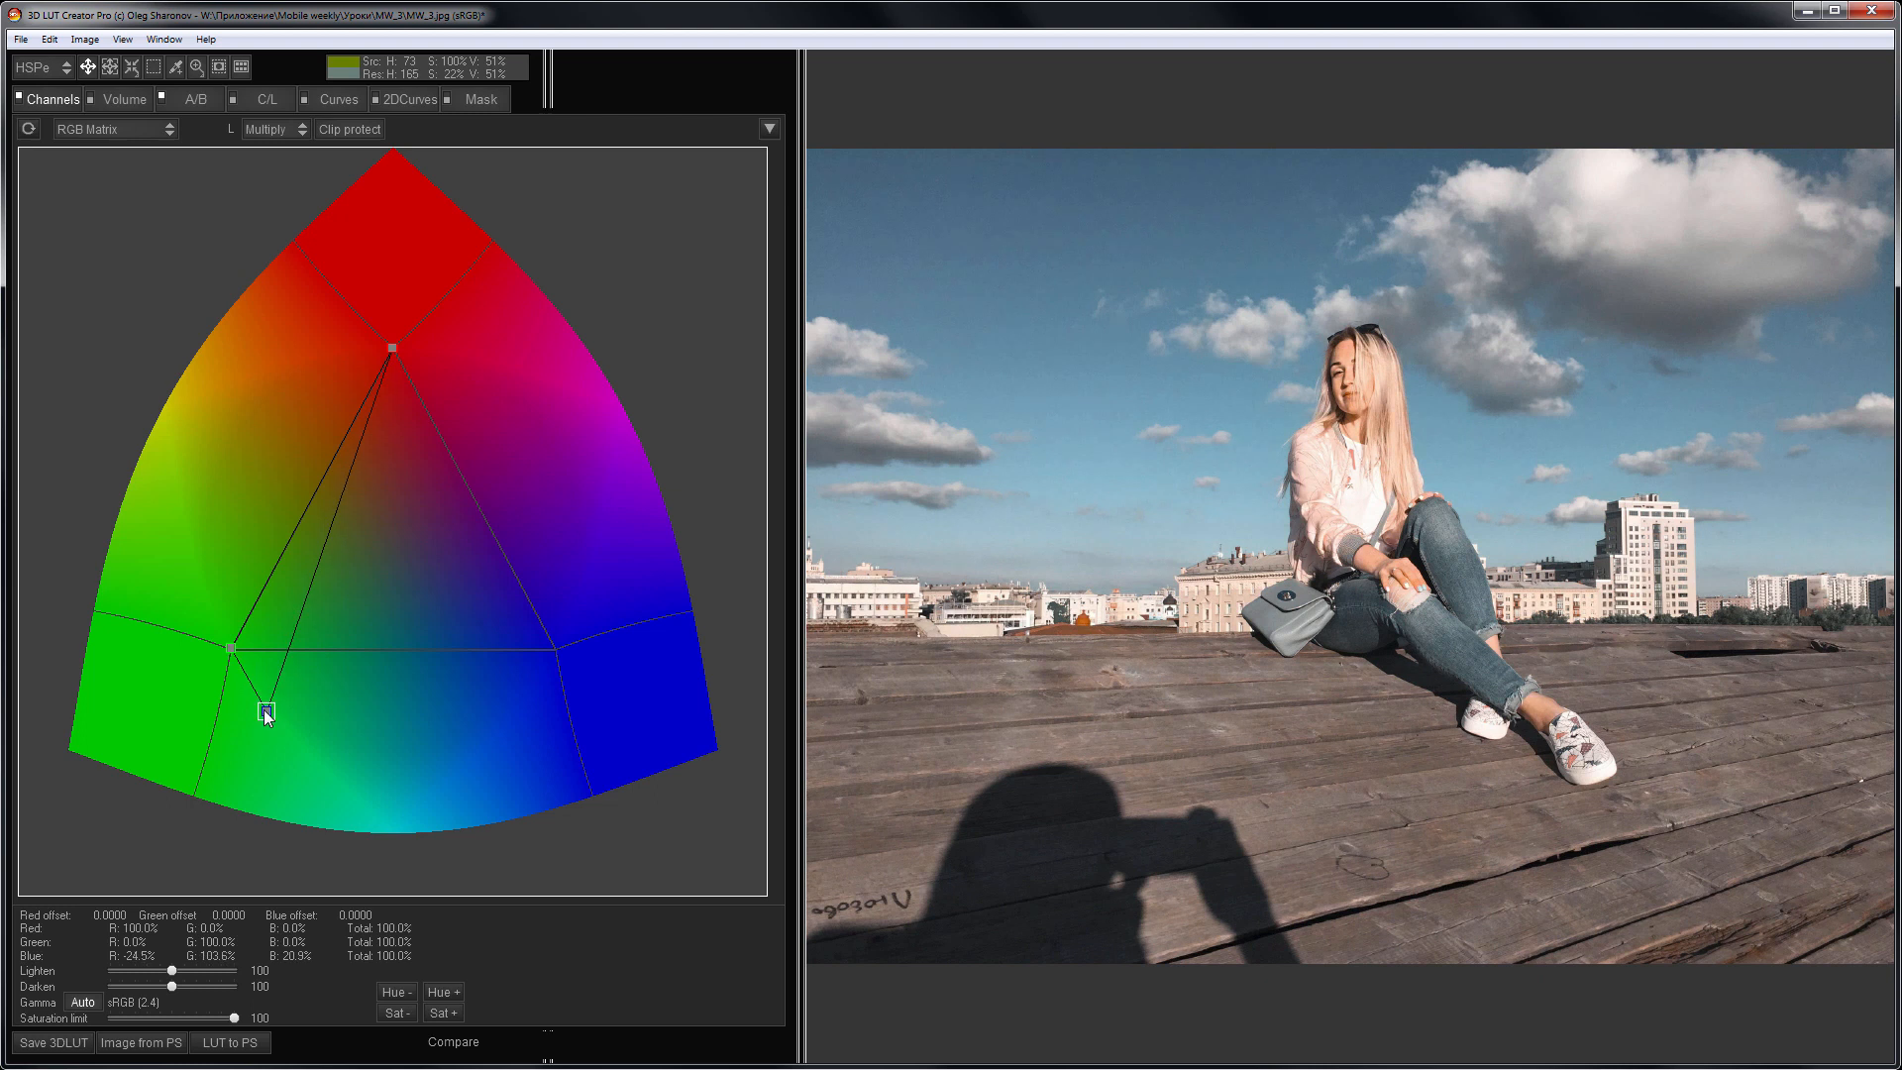
pyautogui.moveTo(265, 713); pyautogui.dragTo(266, 711)
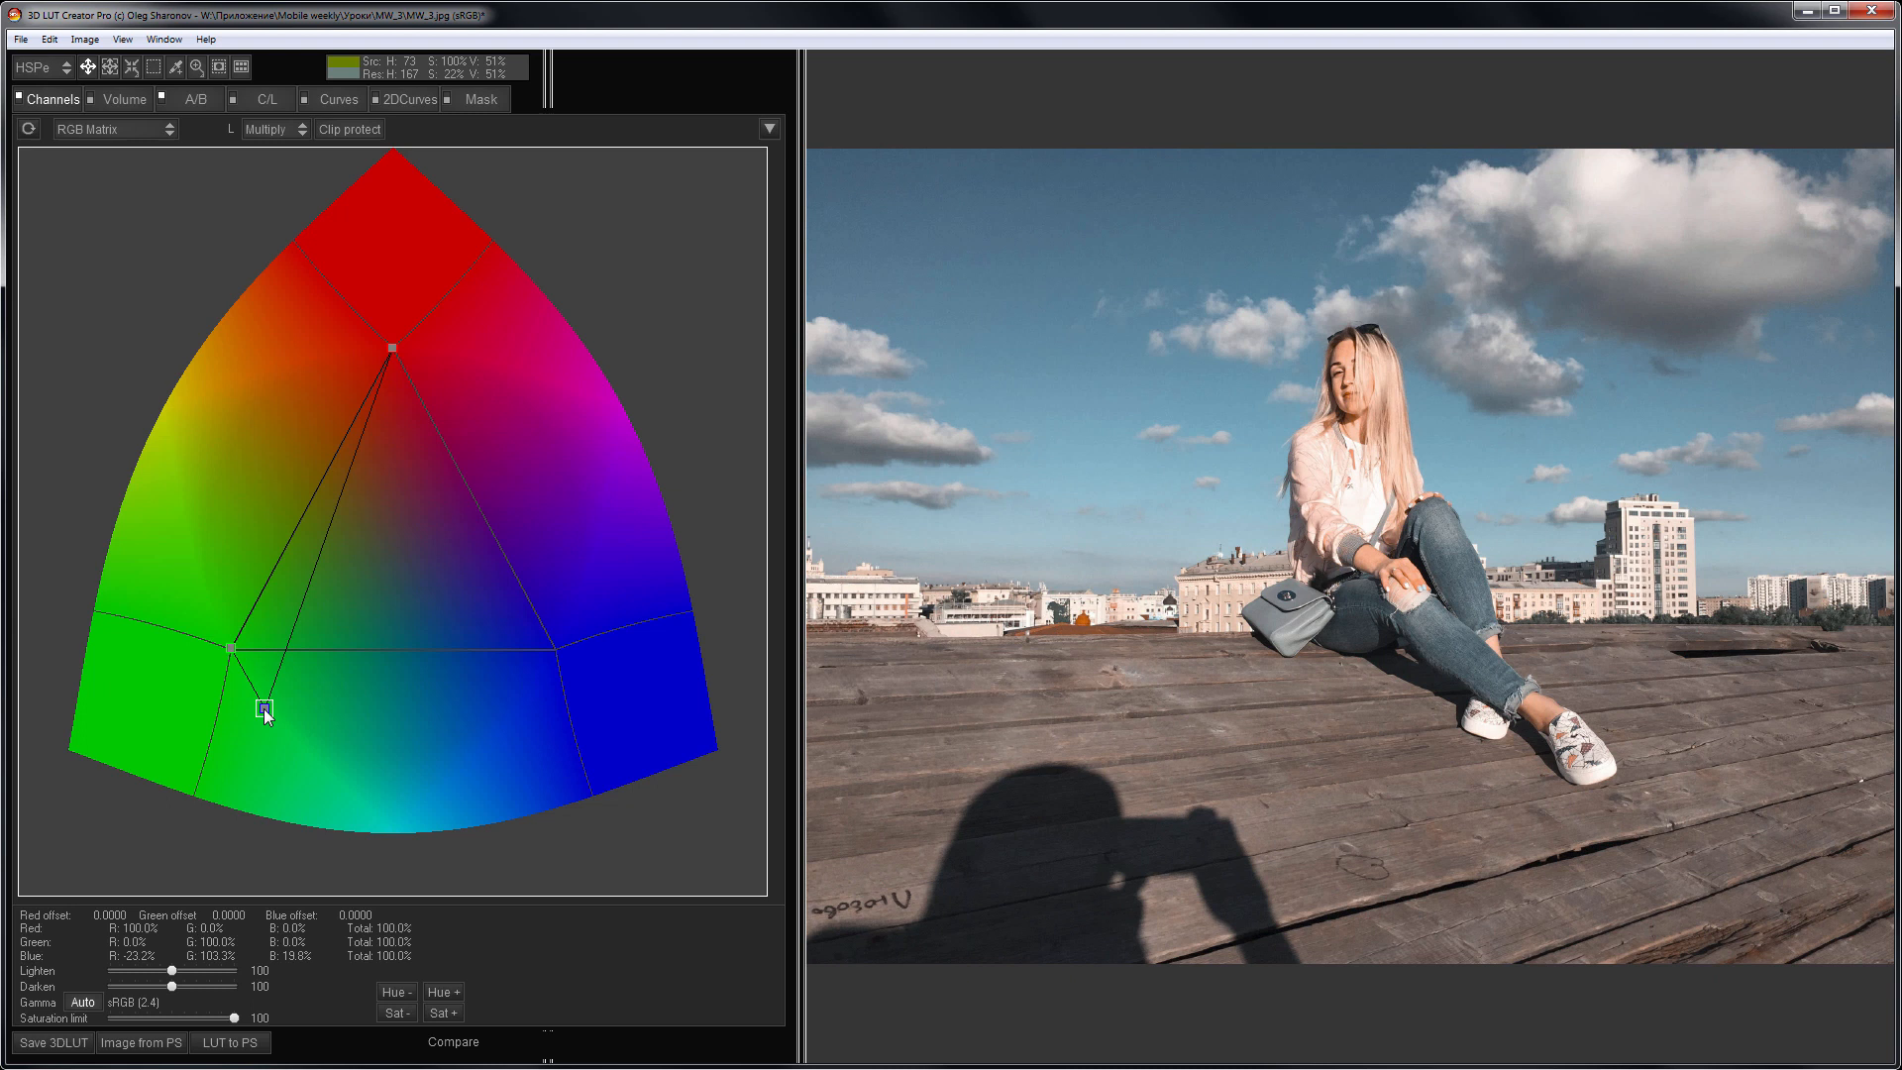
pyautogui.click(337, 99)
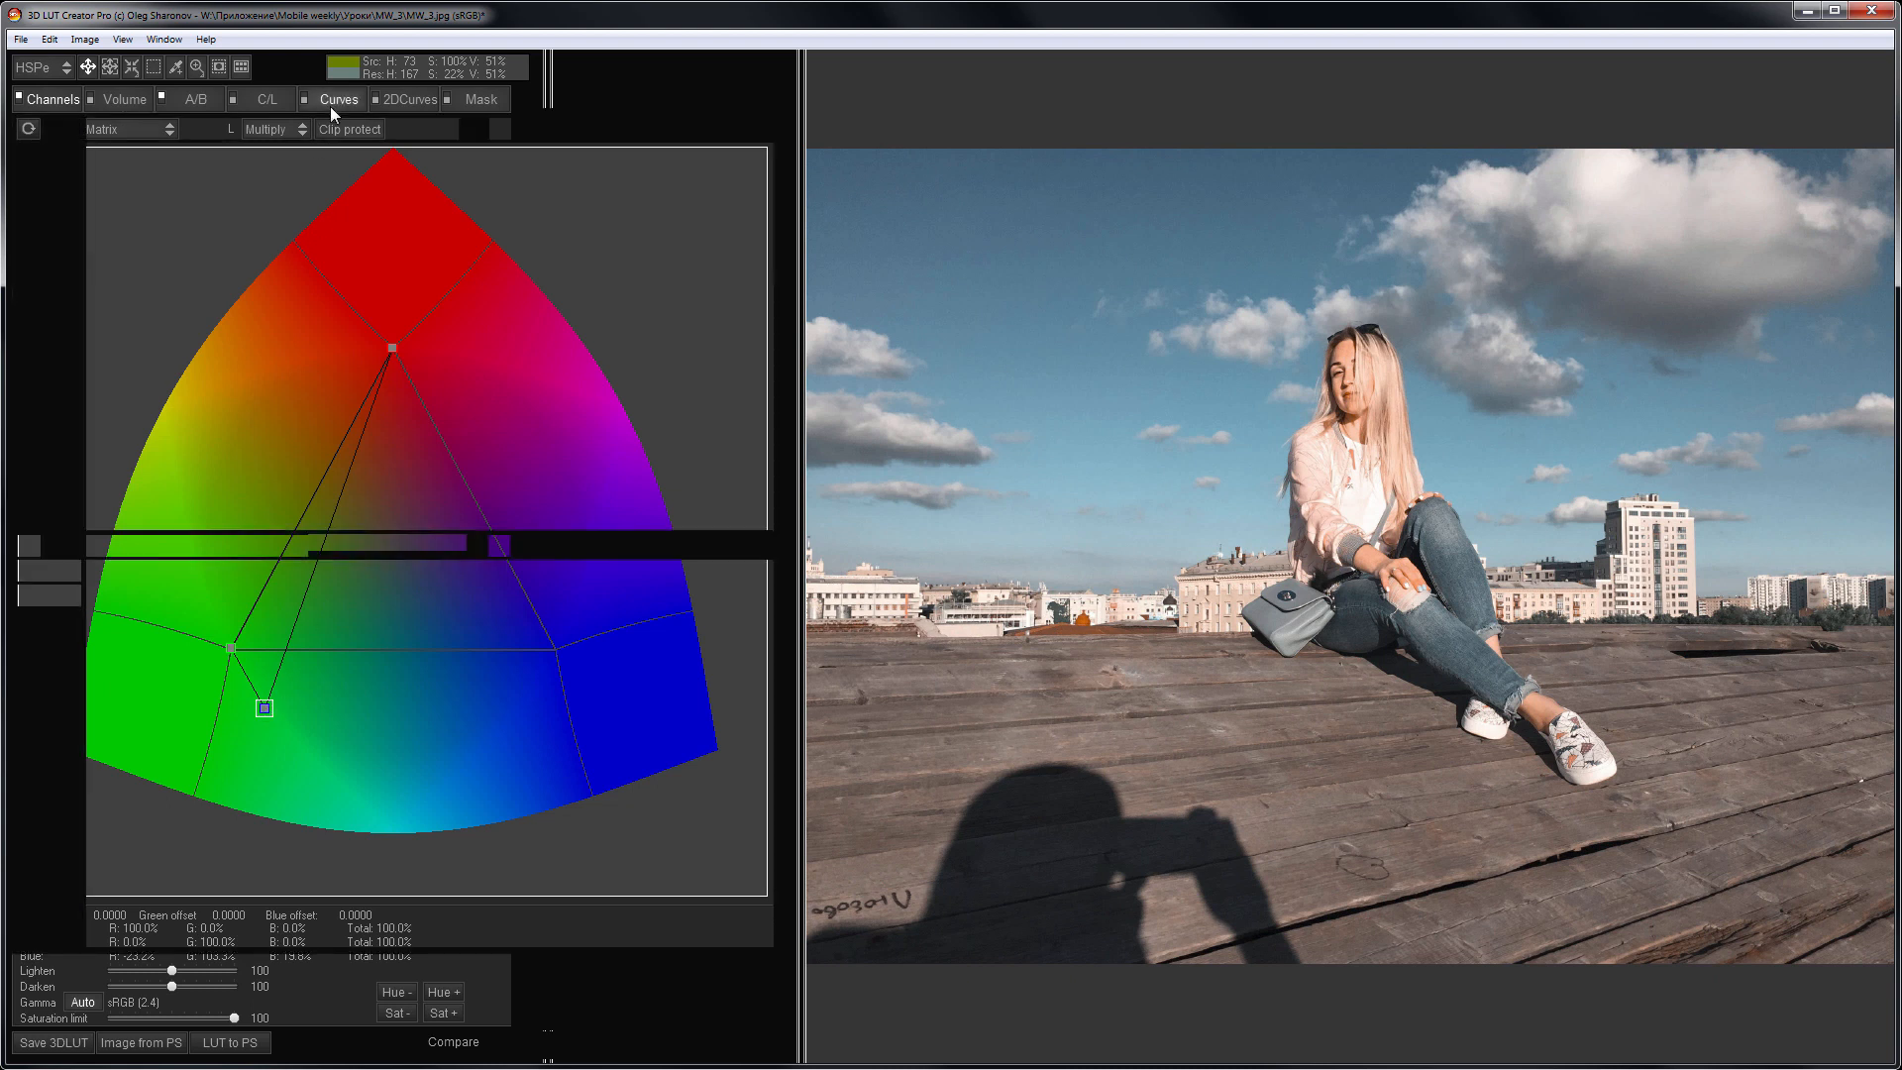
# - Lower the master curve's shadow point and raise the bottom-left black point for faded blacks
pyautogui.click(337, 99)
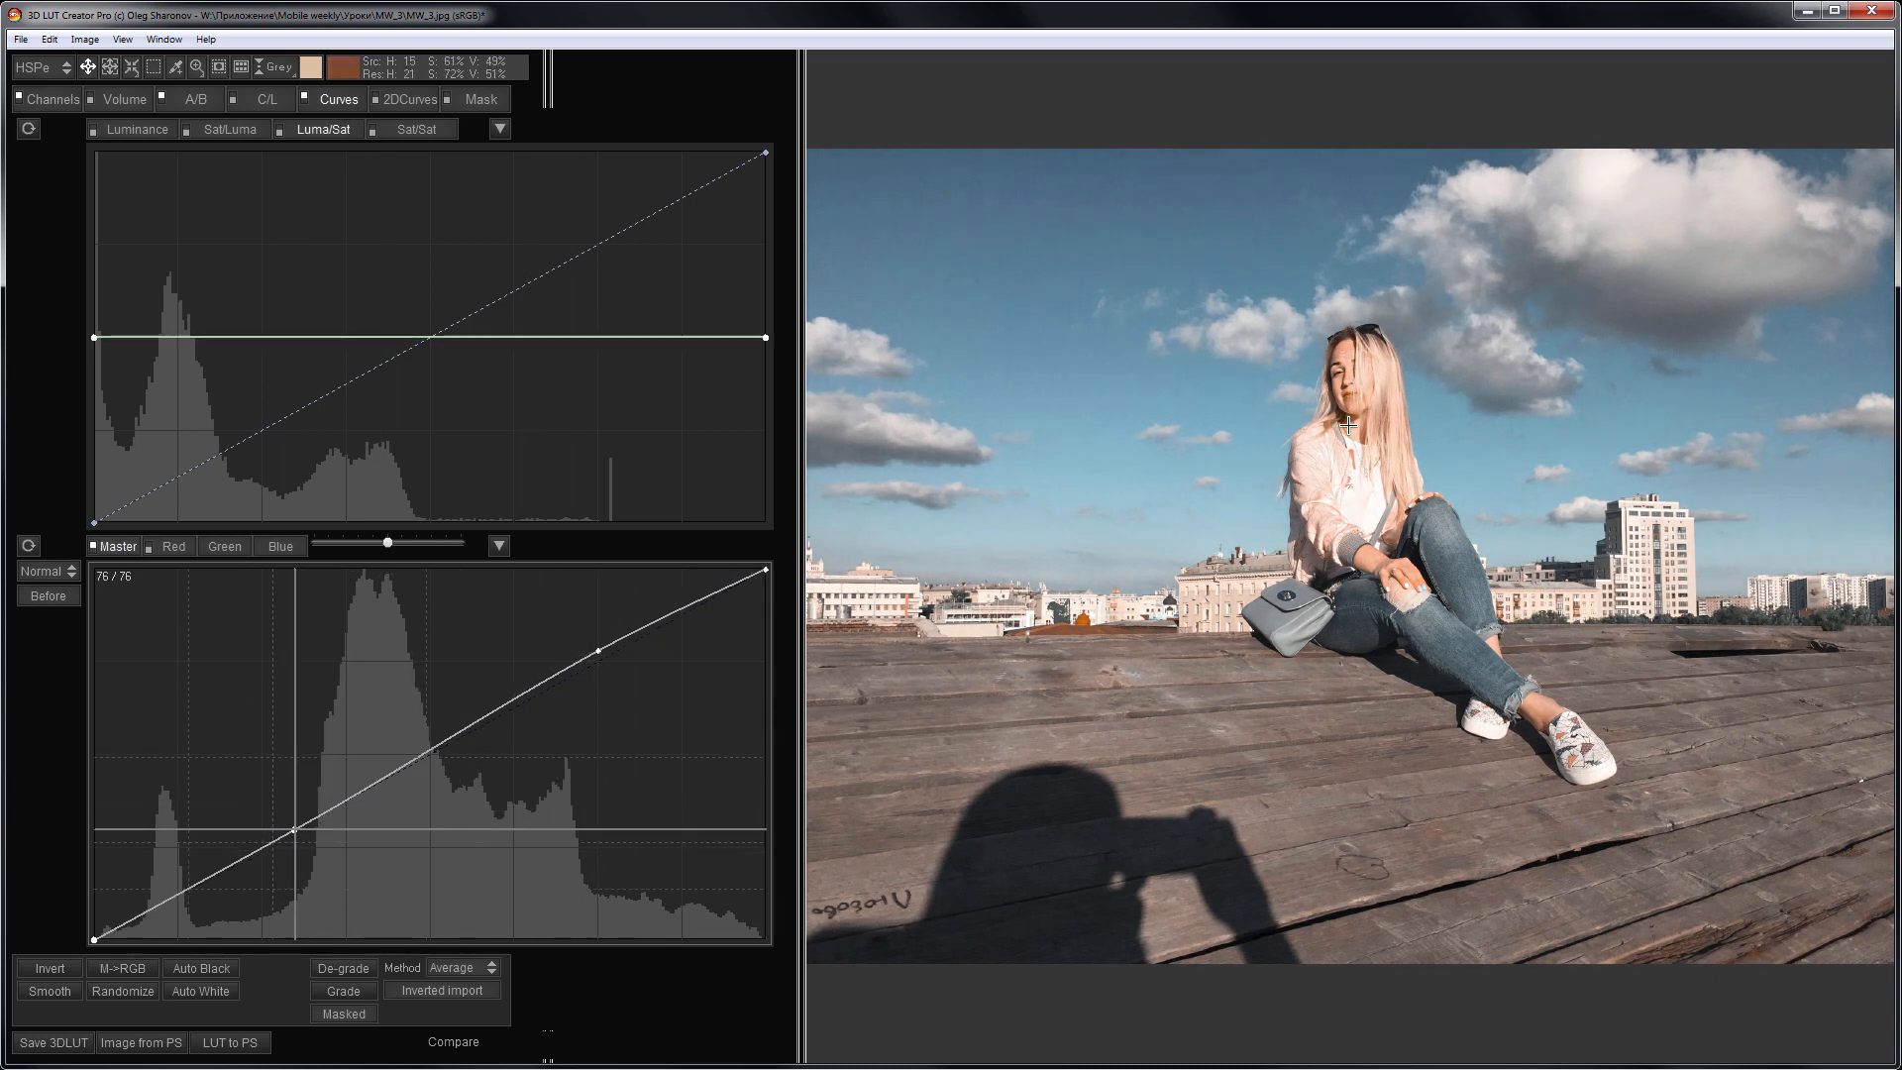
pyautogui.moveTo(297, 831); pyautogui.dragTo(297, 841)
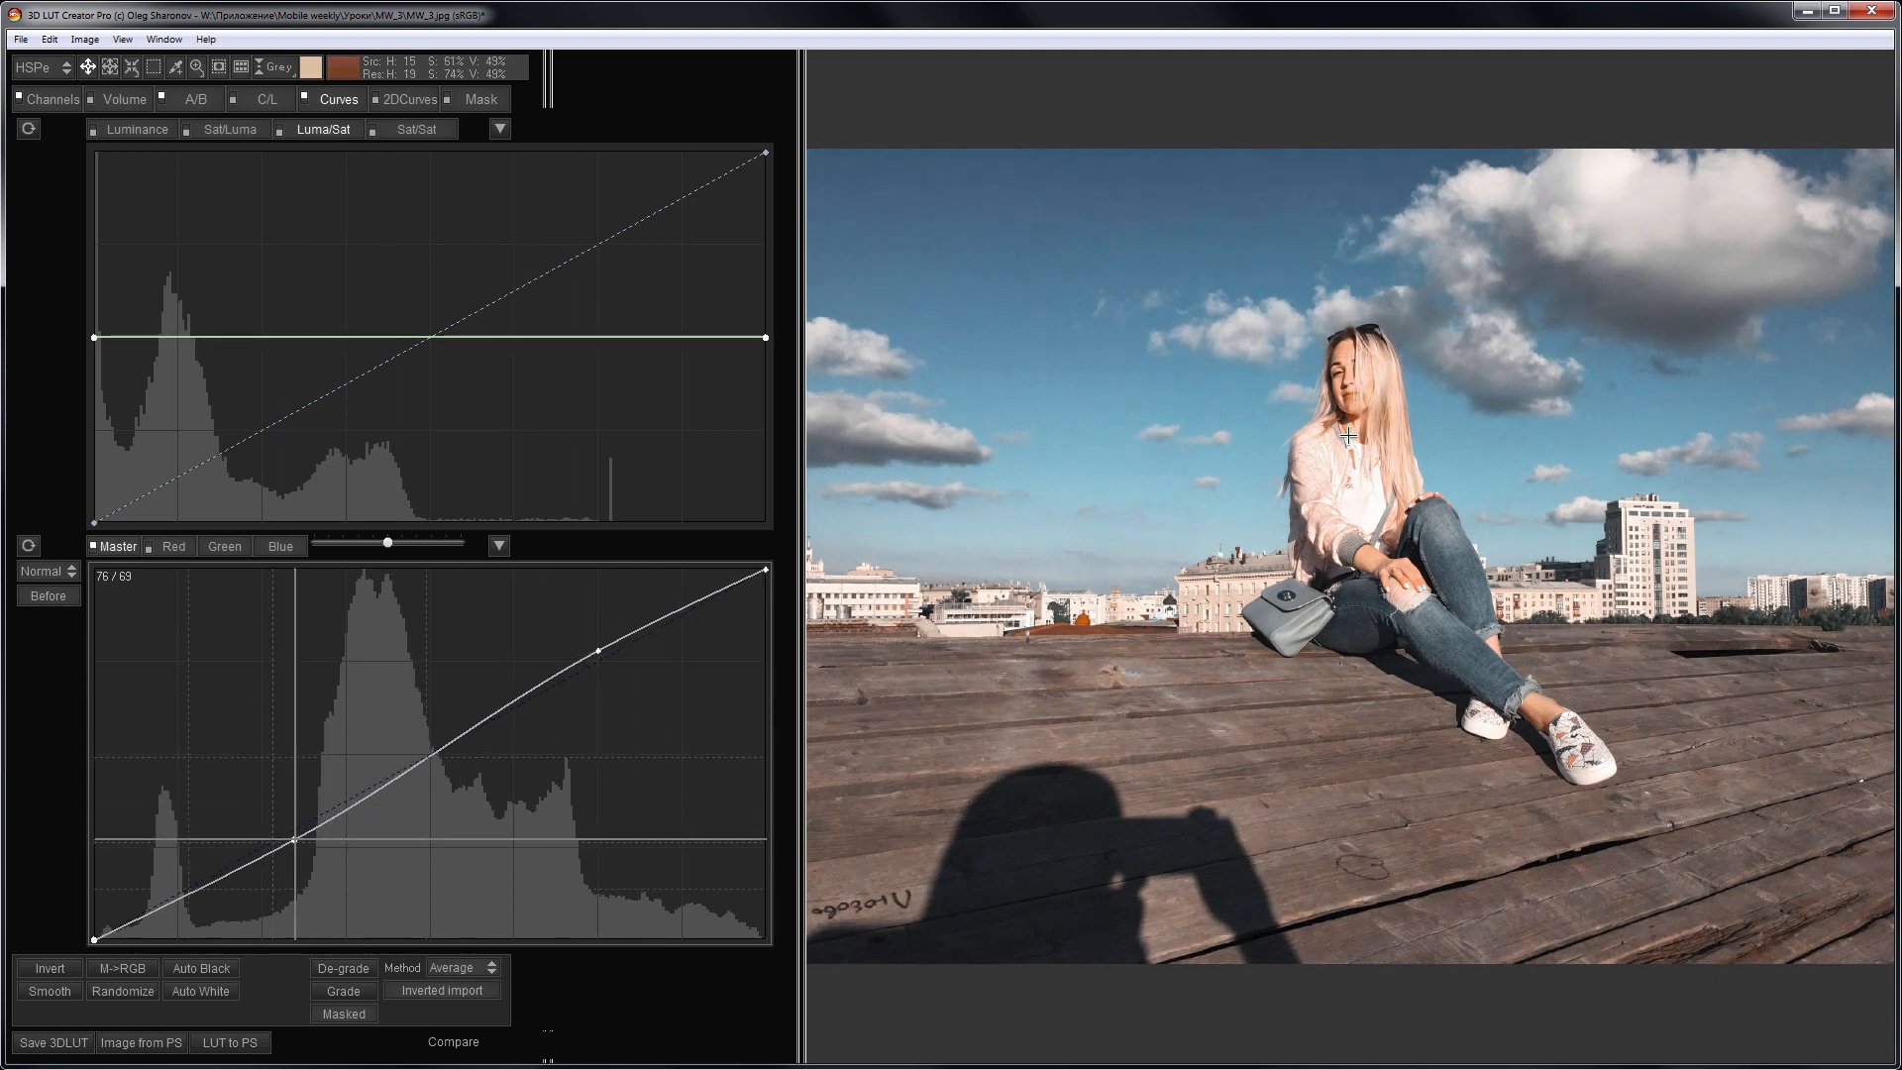
pyautogui.moveTo(95, 938); pyautogui.dragTo(97, 919)
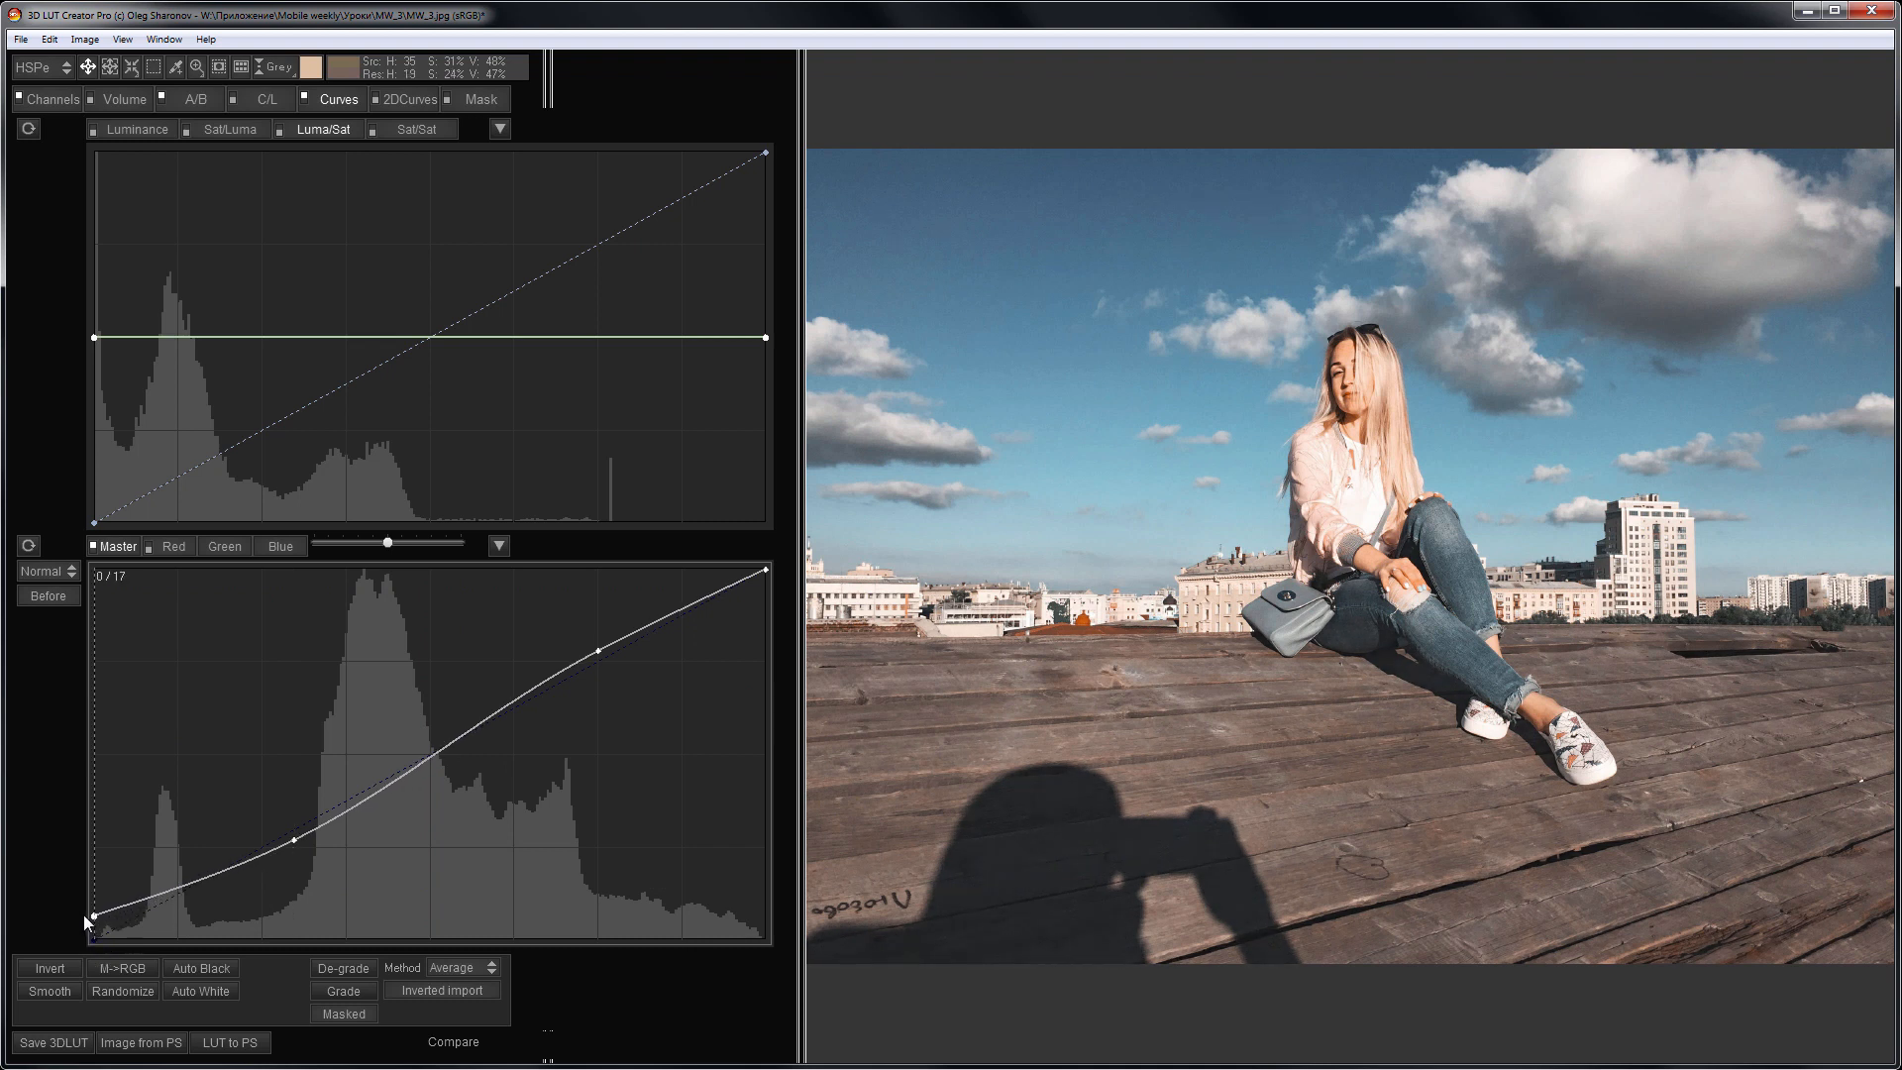
pyautogui.click(231, 129)
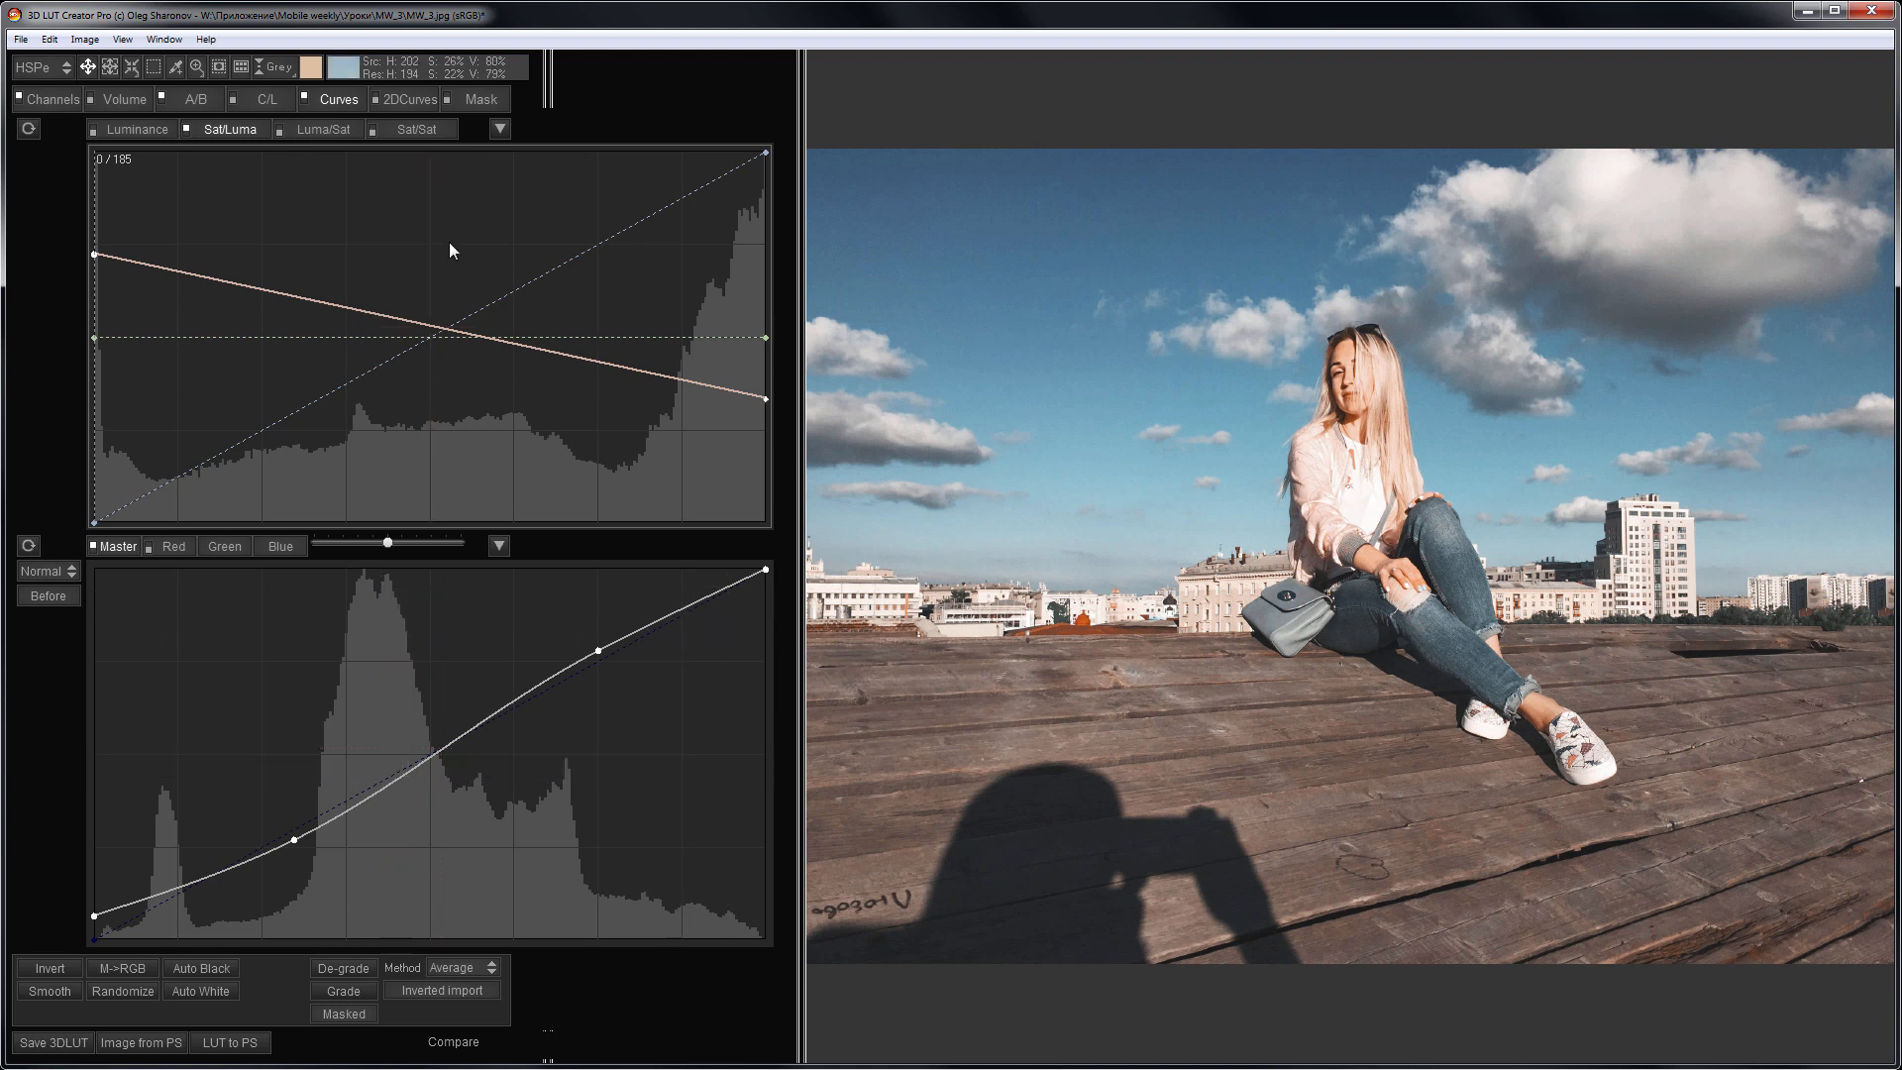
# - Open the A/B colour grid and drag a blue-area point to shift the sky hues
pyautogui.click(194, 98)
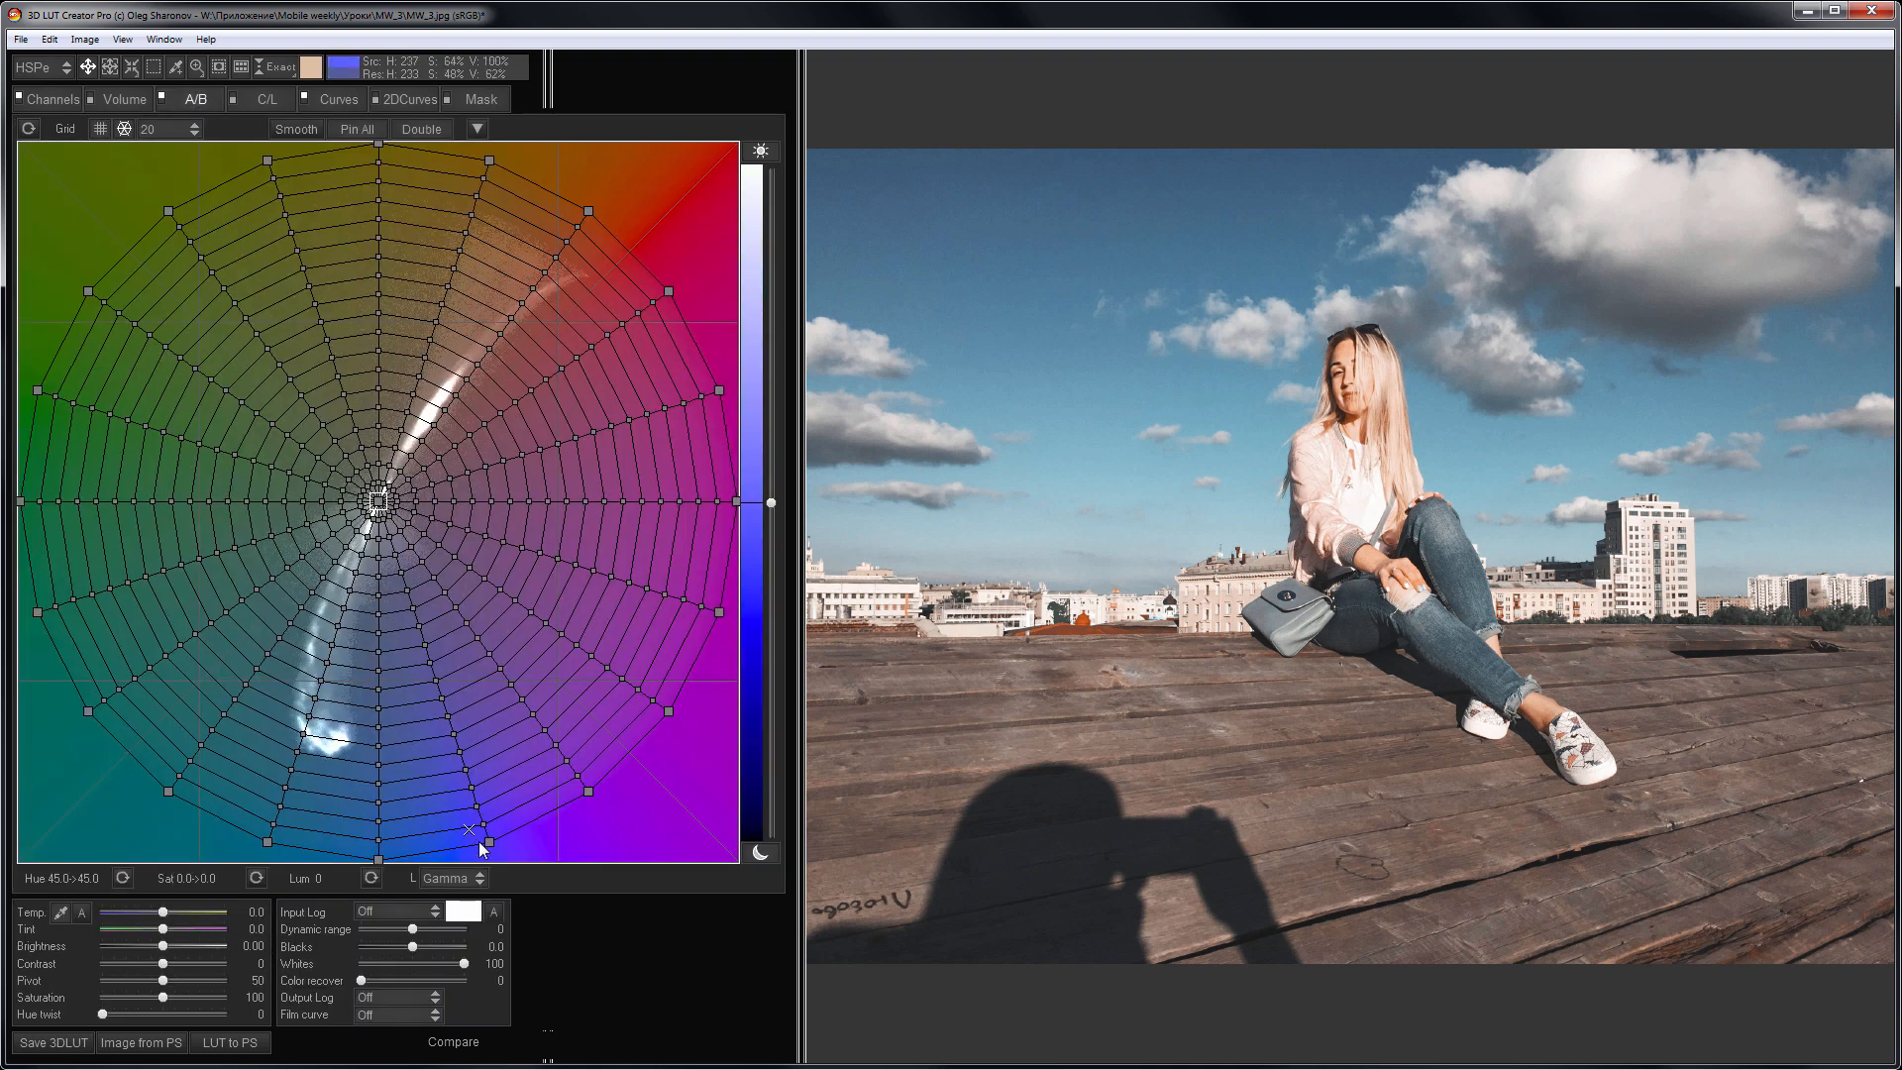
pyautogui.moveTo(474, 830); pyautogui.dragTo(487, 844)
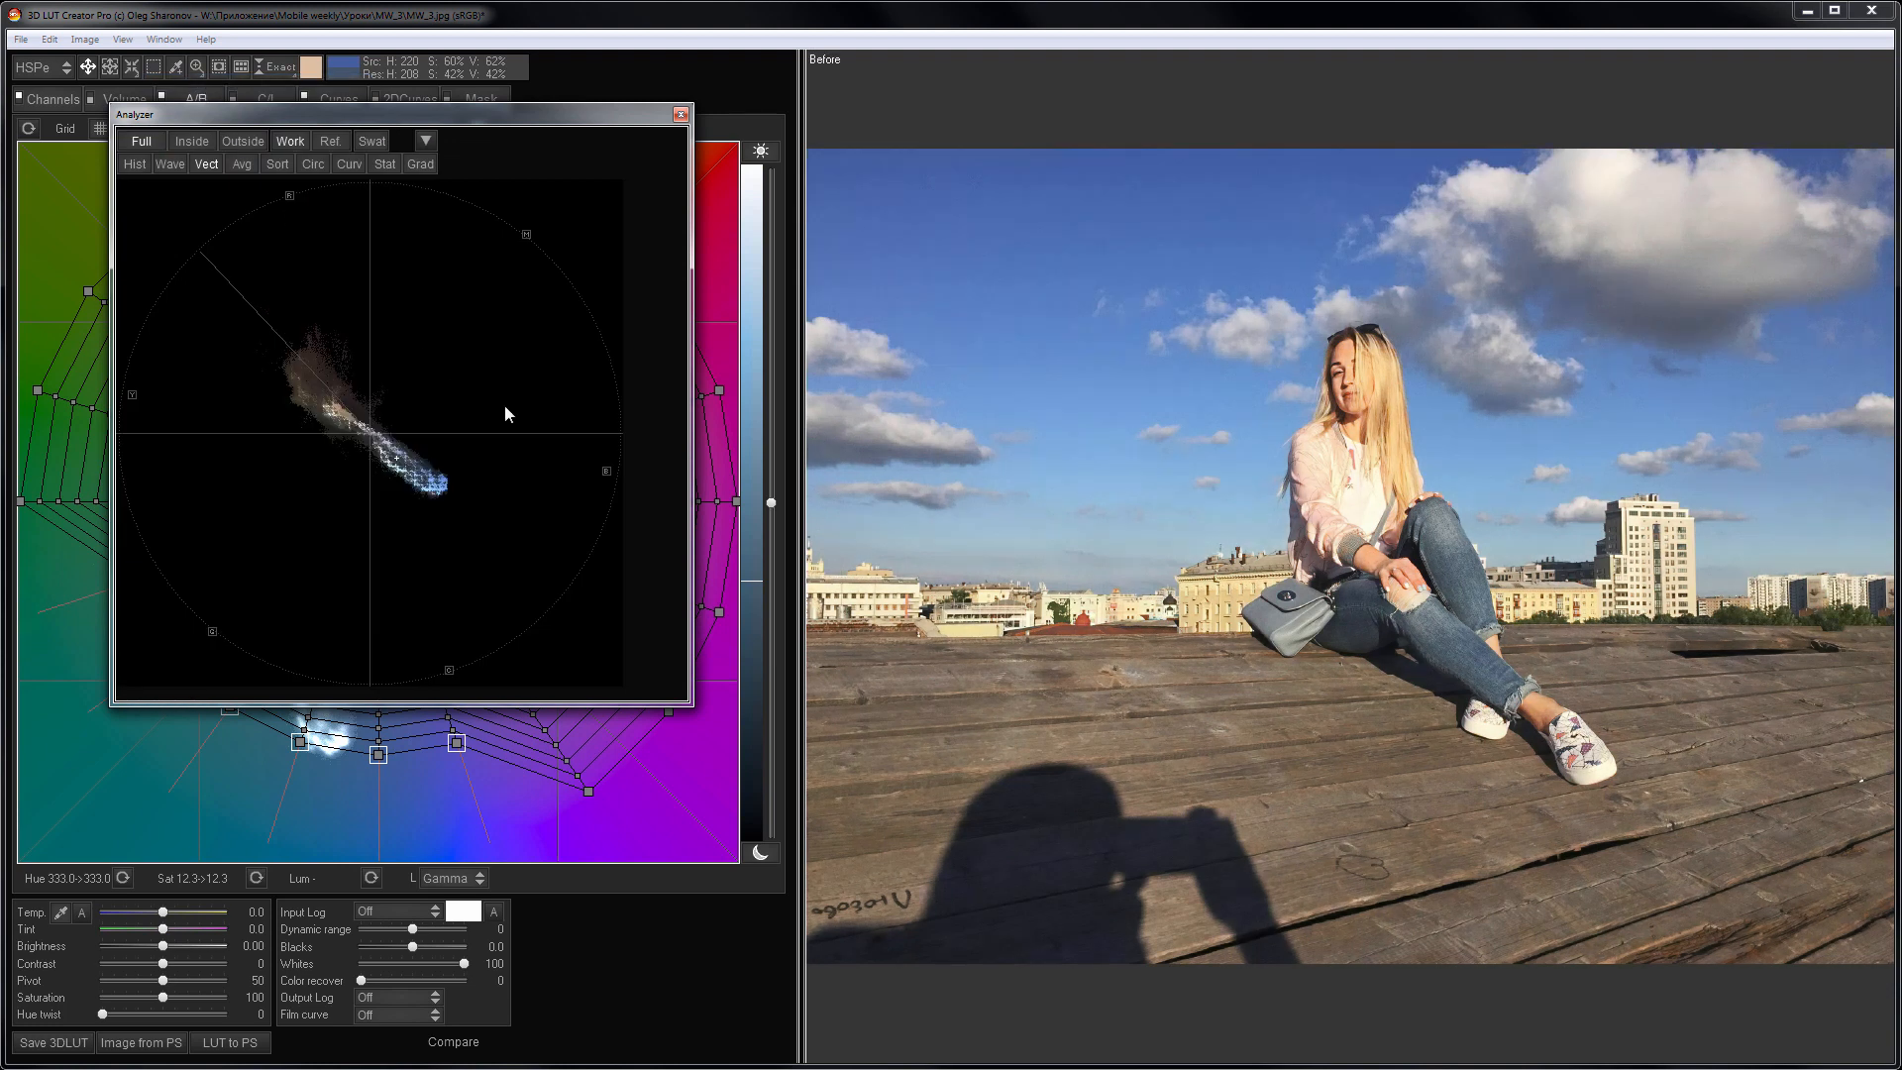
pyautogui.moveTo(595, 616)
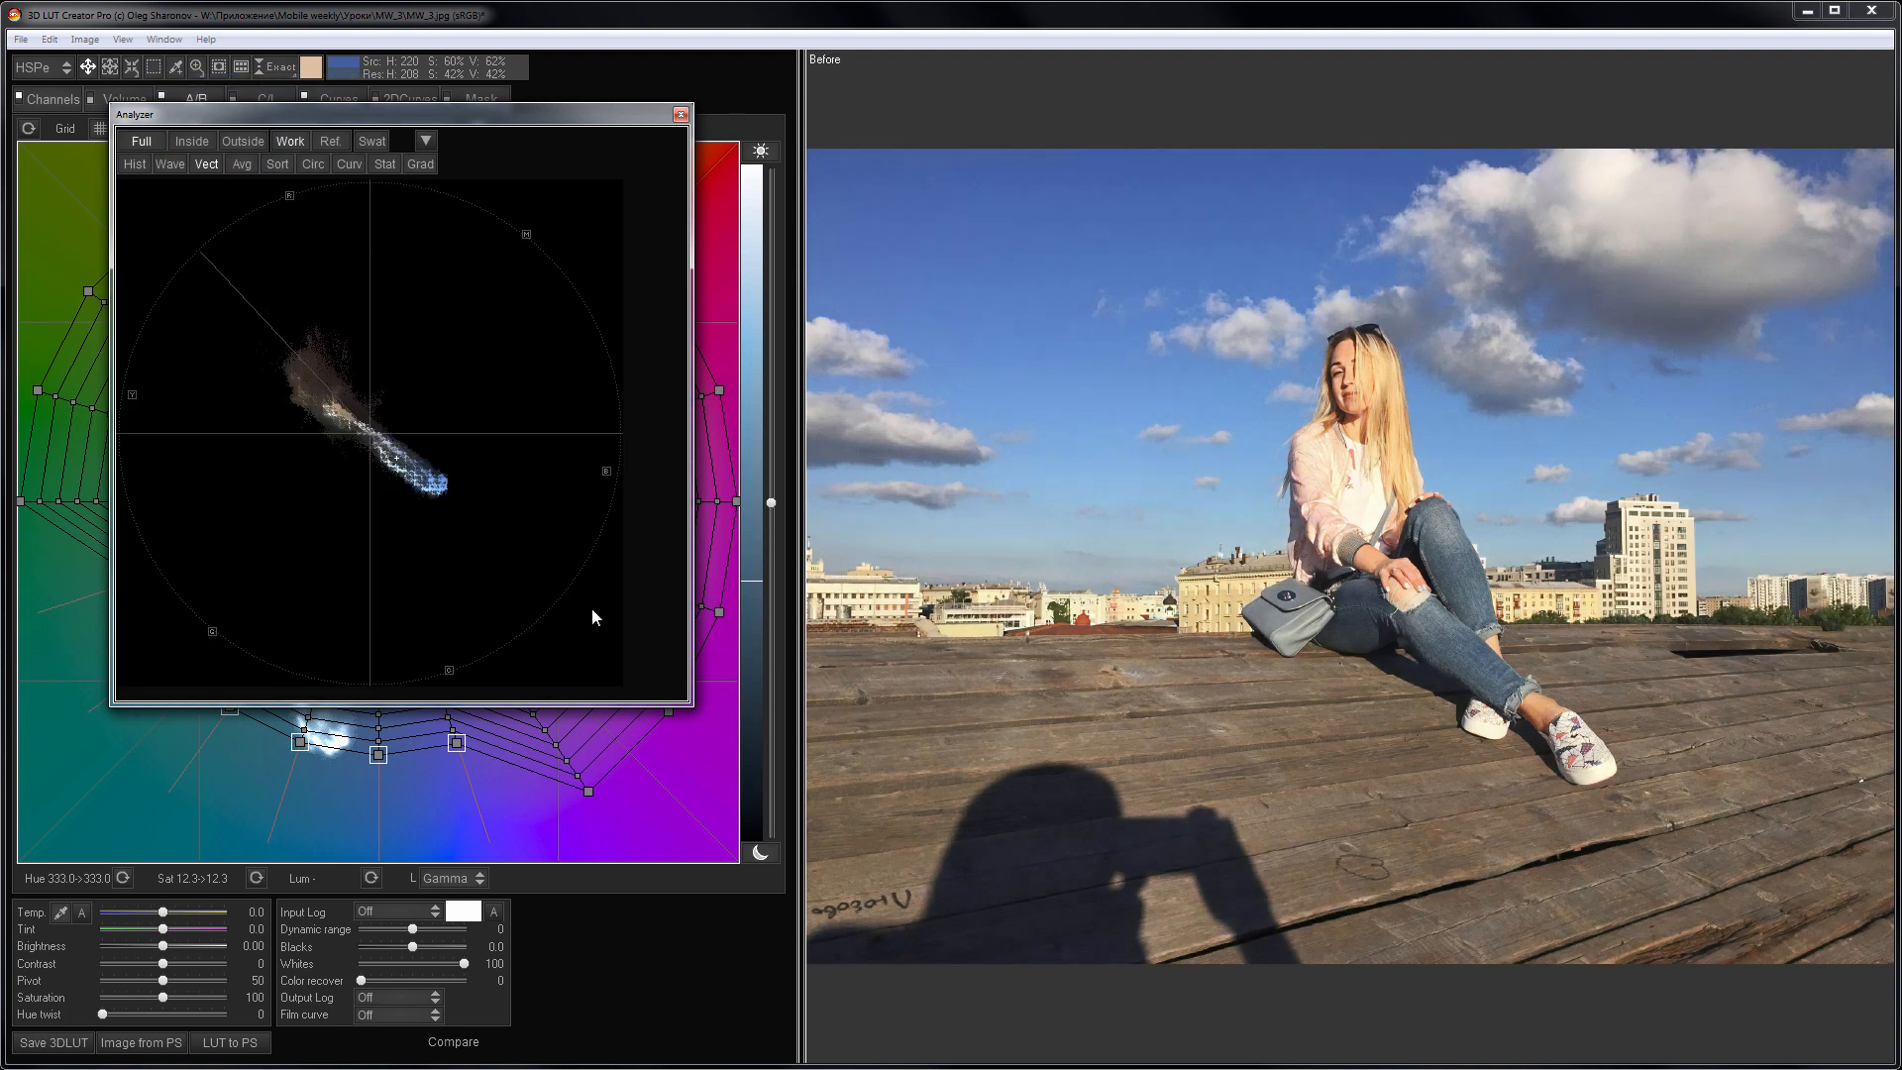